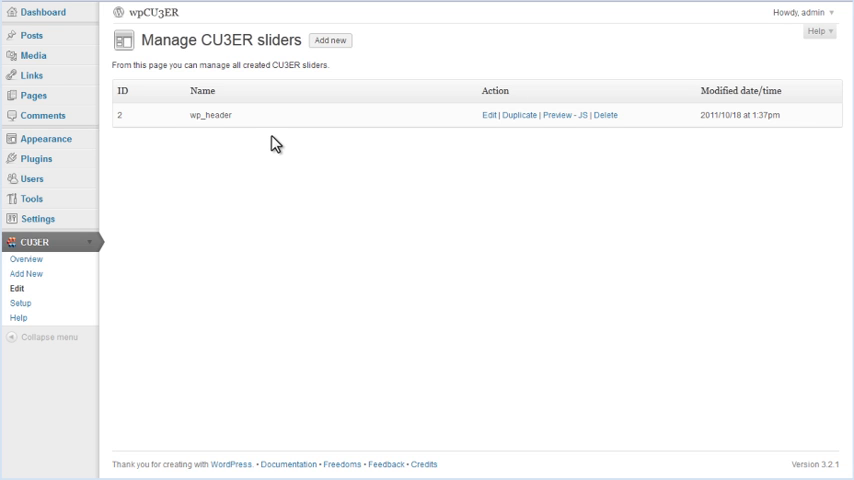
pyautogui.moveTo(140, 138)
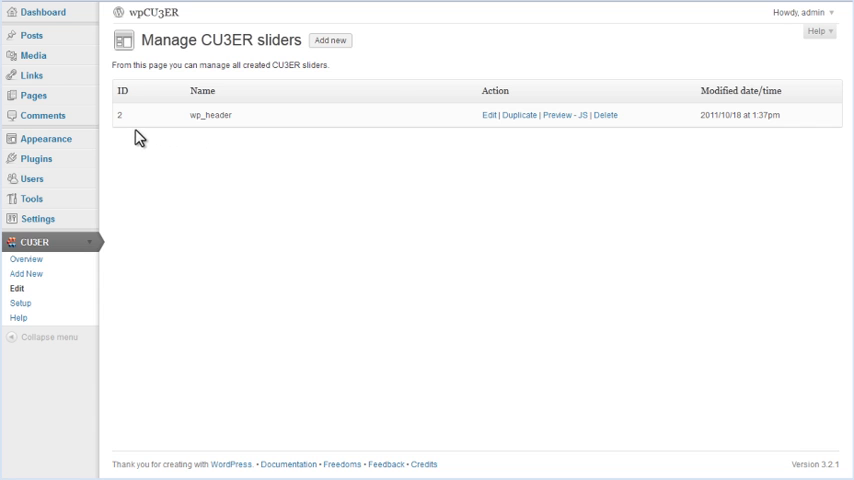
pyautogui.moveTo(122, 133)
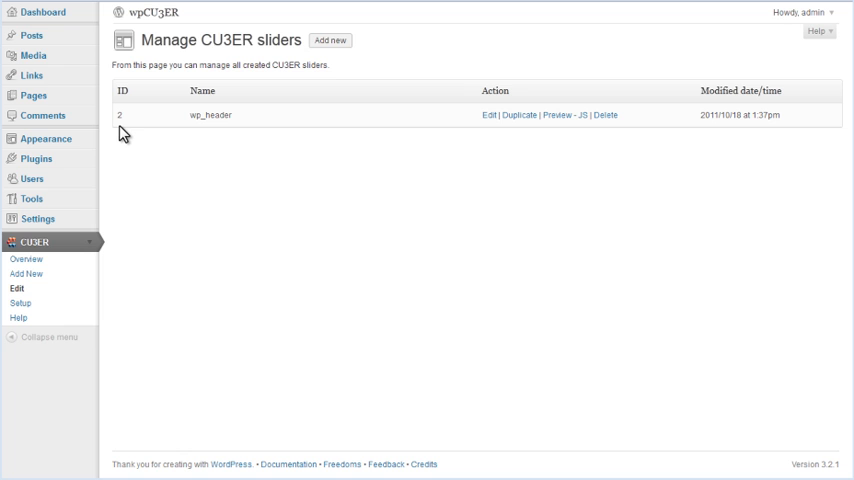
pyautogui.moveTo(111, 141)
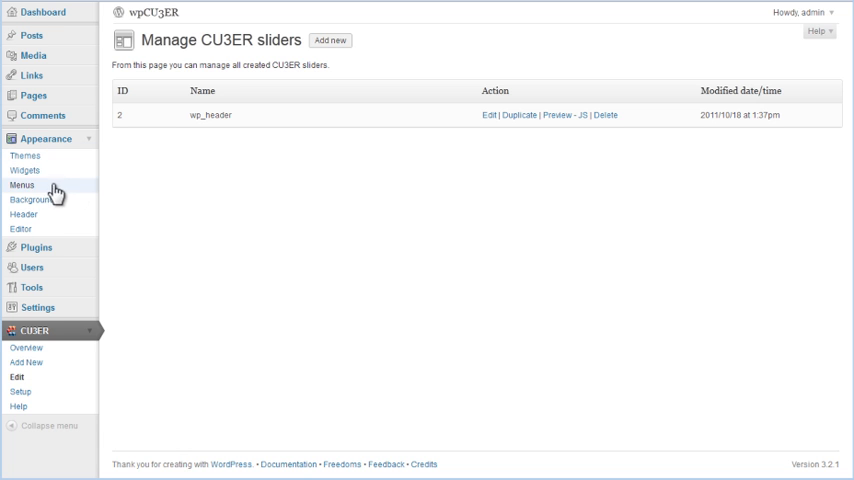
pyautogui.moveTo(20, 229)
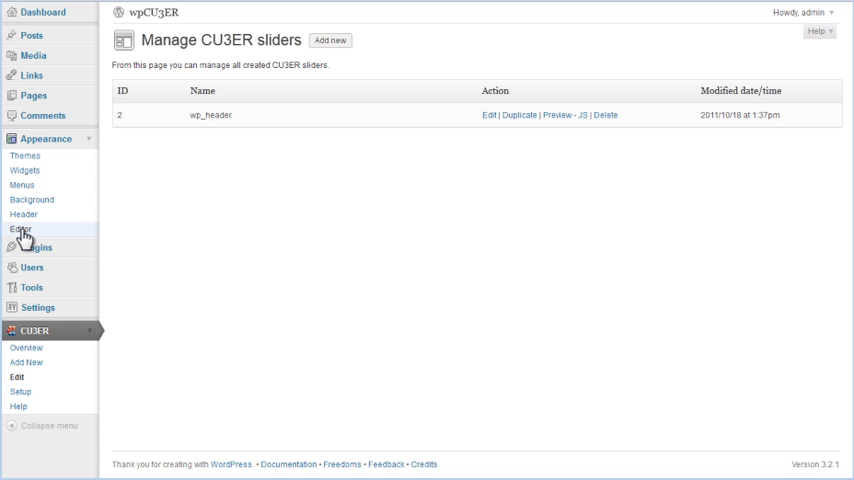
# - Open Appearance > Editor to show the Twenty Ten style.css in the theme editor
pyautogui.click(21, 229)
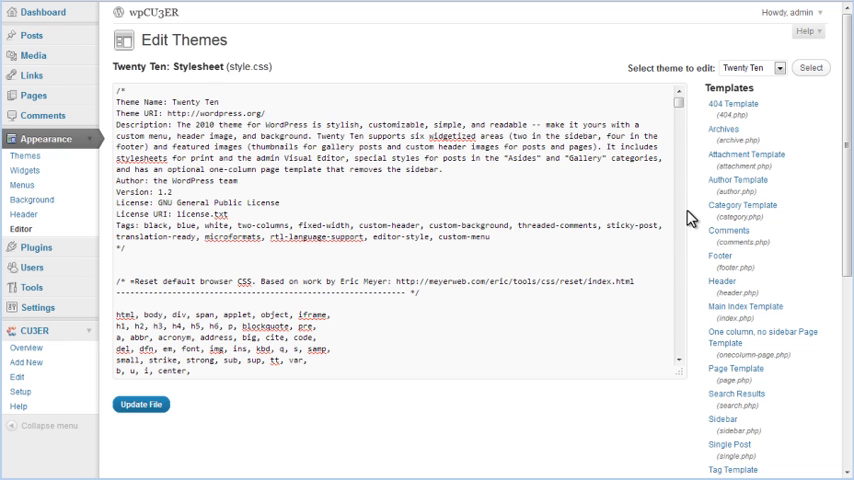
pyautogui.moveTo(705, 248)
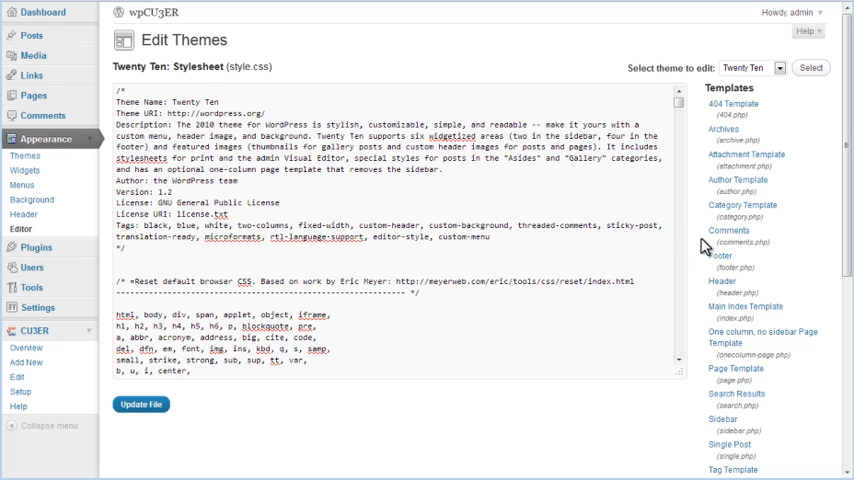
pyautogui.moveTo(721, 286)
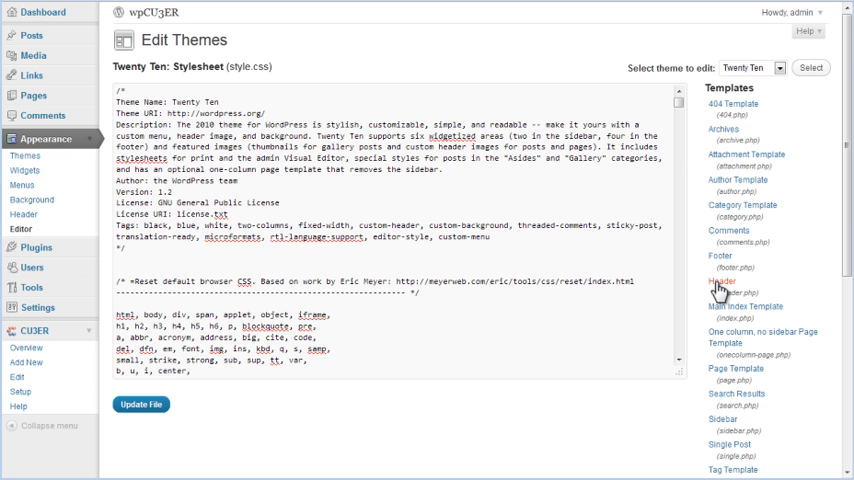
# - Load the Header template (header.php) and scroll down to its header image code
pyautogui.click(723, 283)
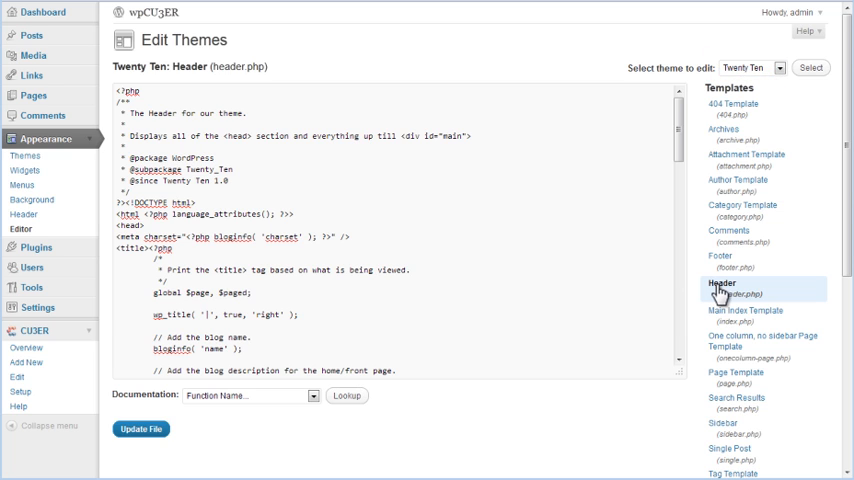
pyautogui.moveTo(720, 285)
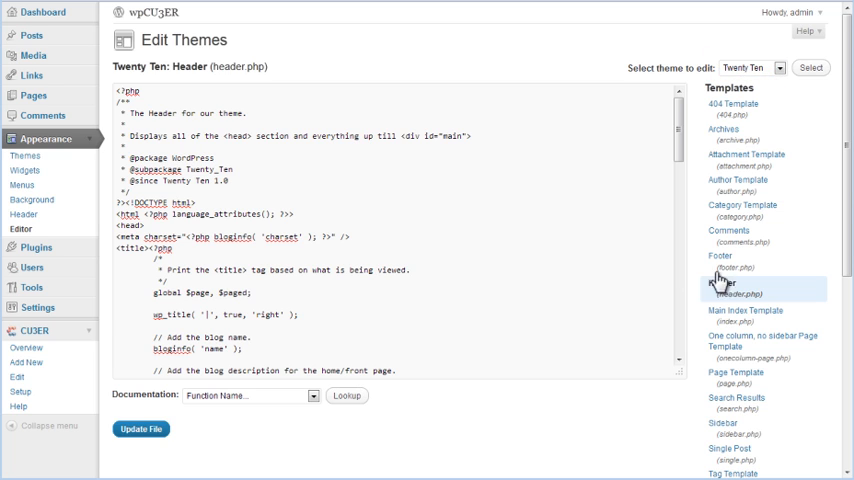
pyautogui.scroll(-3)
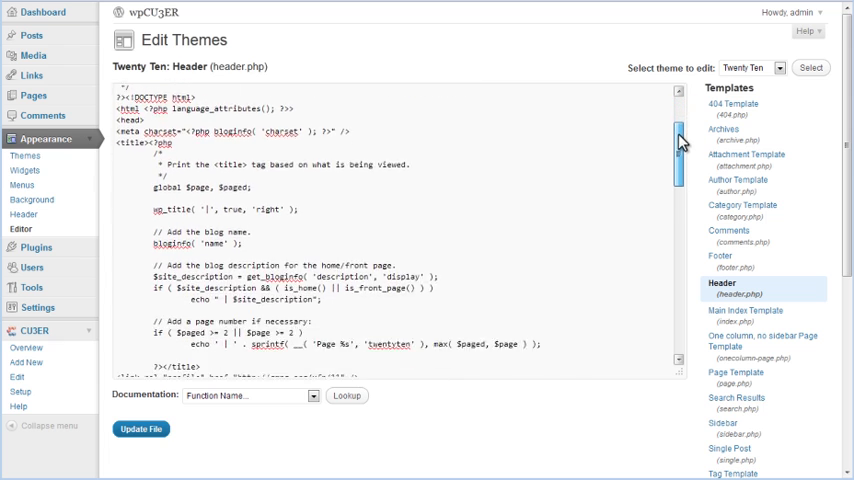
pyautogui.scroll(-3)
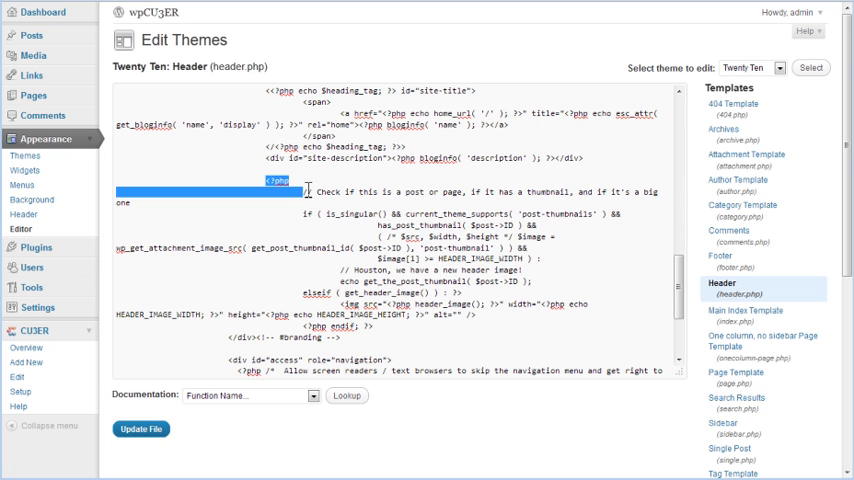
# - Replace the header image PHP block with display_cu3er('2'), setting the slider ID to 2
pyautogui.moveTo(302, 185); pyautogui.dragTo(377, 314)
pyautogui.write("display_cu3er('slider_1');")
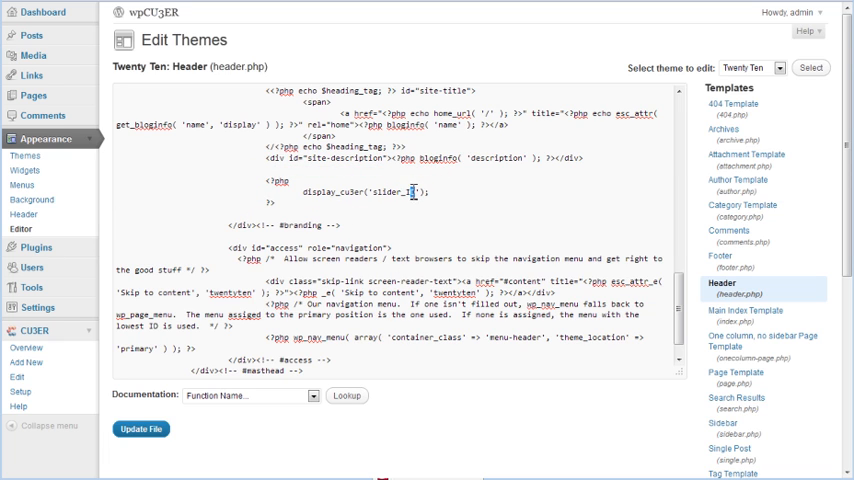
pyautogui.doubleClick(392, 192)
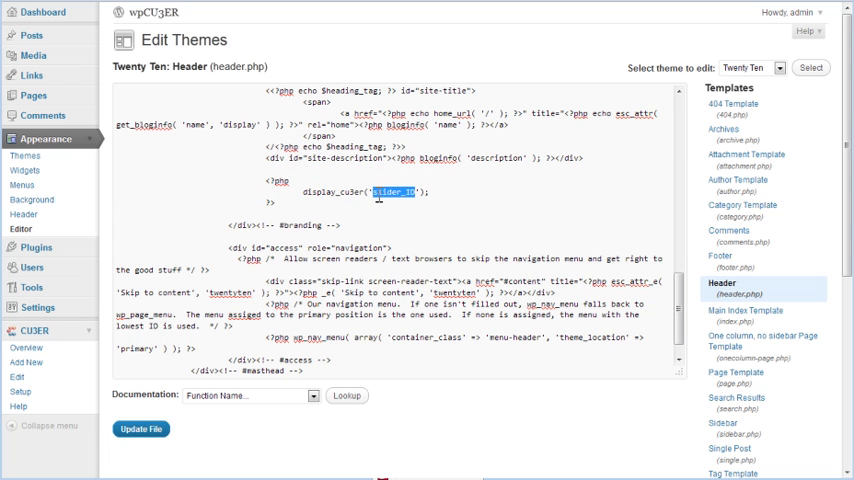
pyautogui.write('2')
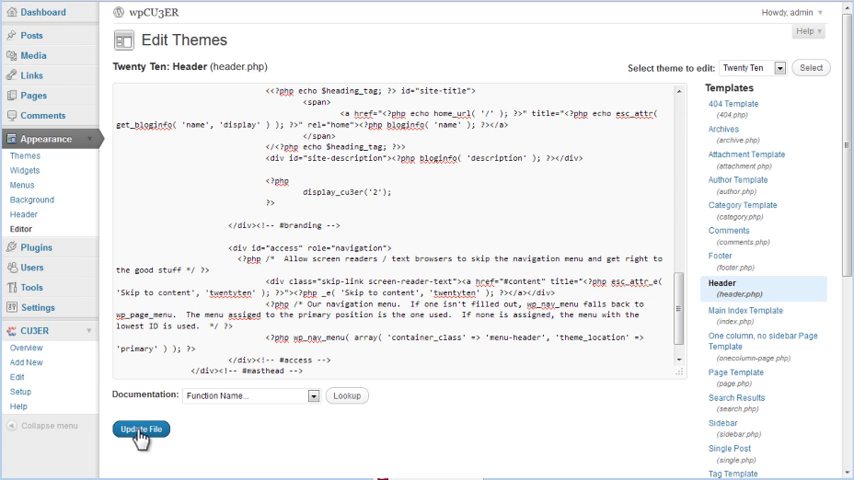
# - Save the modified header.php with Update File
pyautogui.click(141, 429)
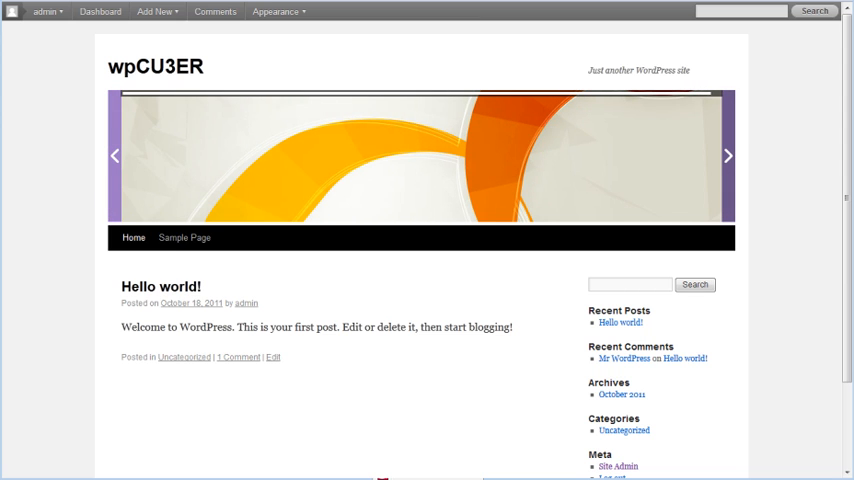
# - Advance the CU3ER header slider to its next slide on the live front page
pyautogui.click(727, 155)
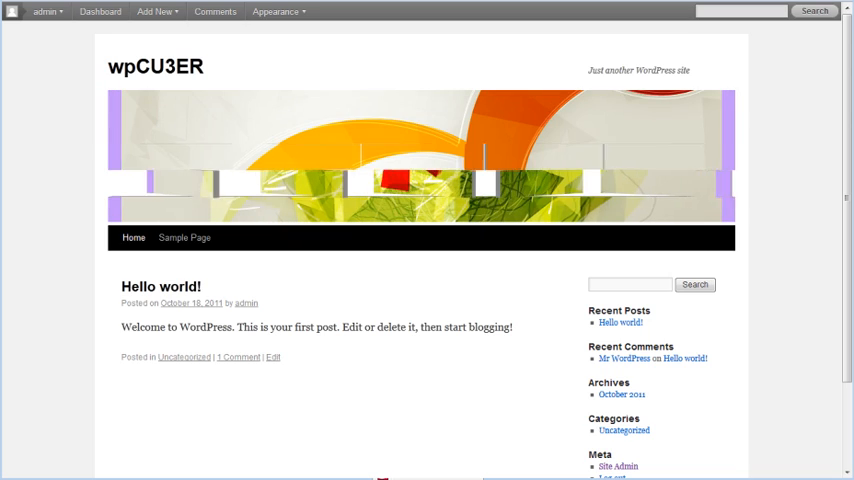